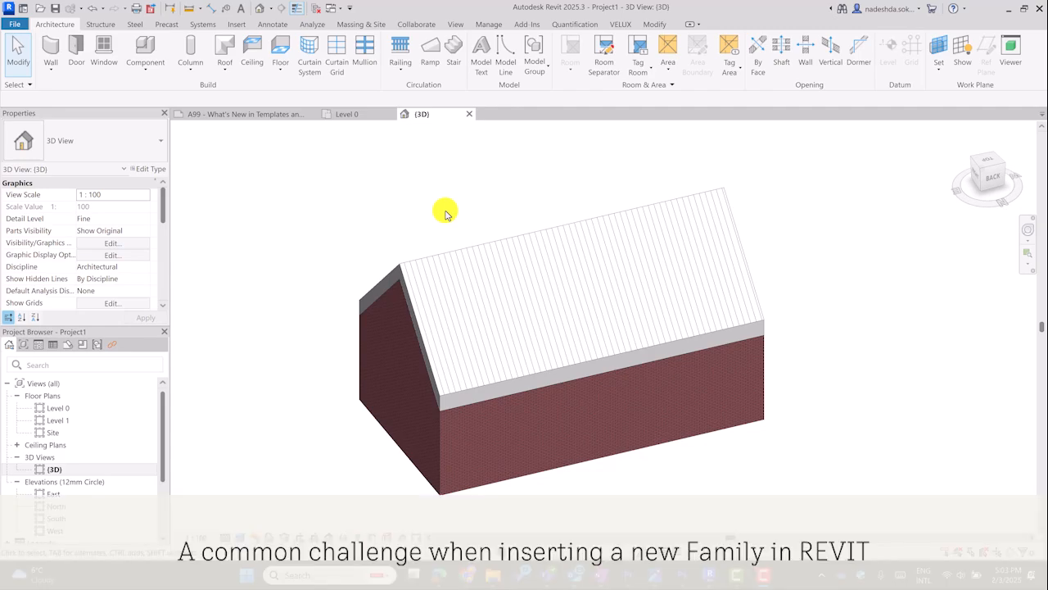
mouse_move(393, 315)
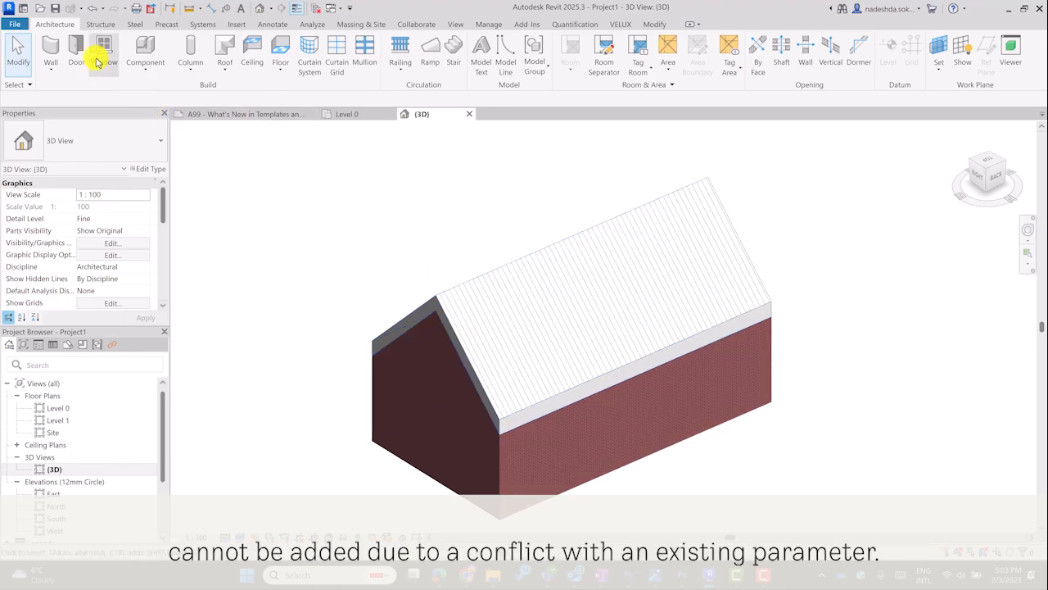
Load Roof-Windows_VELUX_GPL.rfa from the GPLs folder and place a GPL MK04 3067 window
left_click(105, 54)
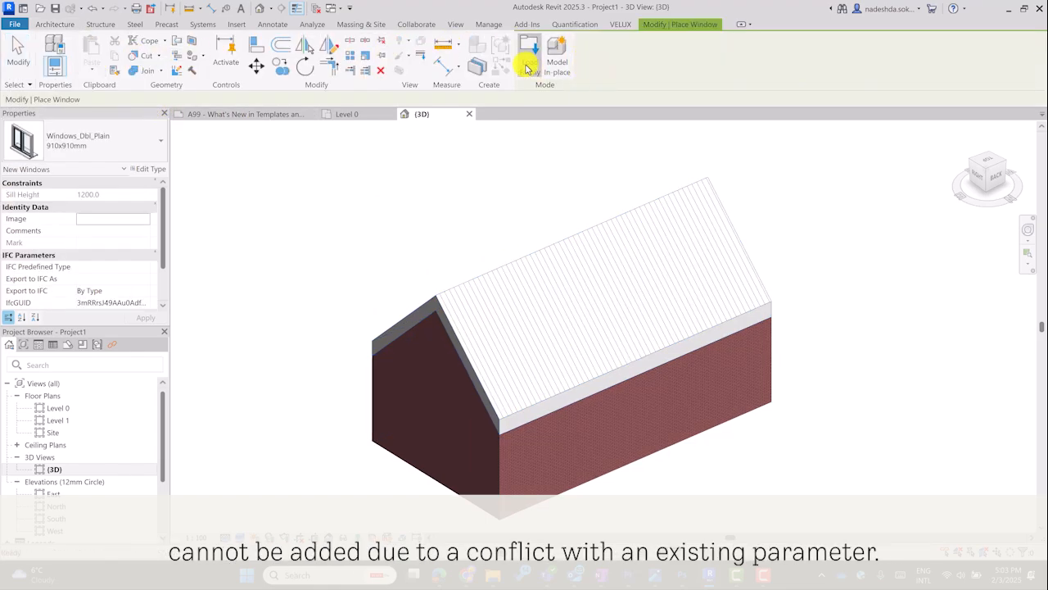
left_click(530, 54)
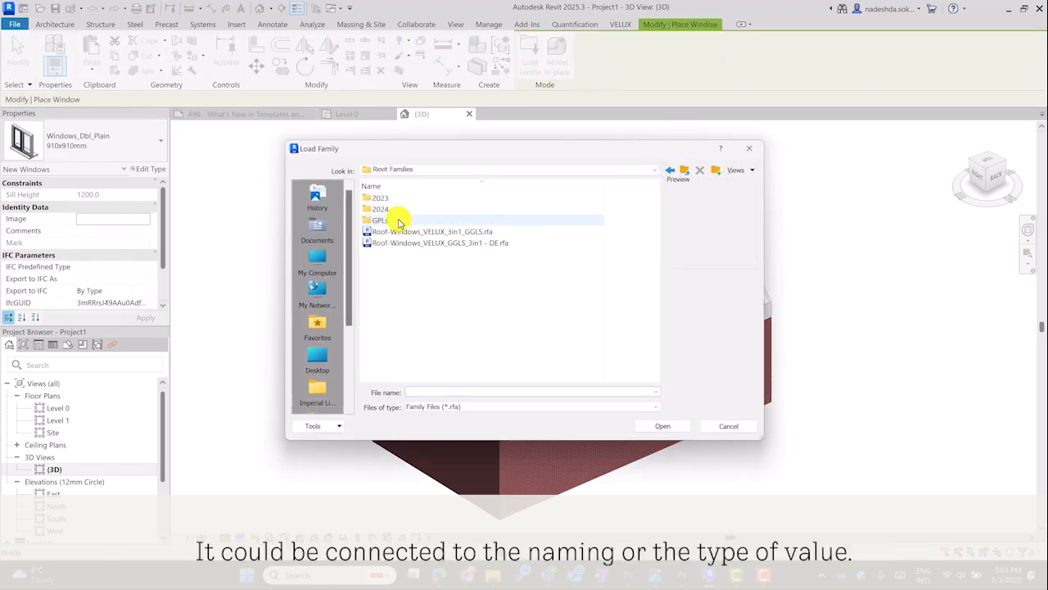
double_click(378, 219)
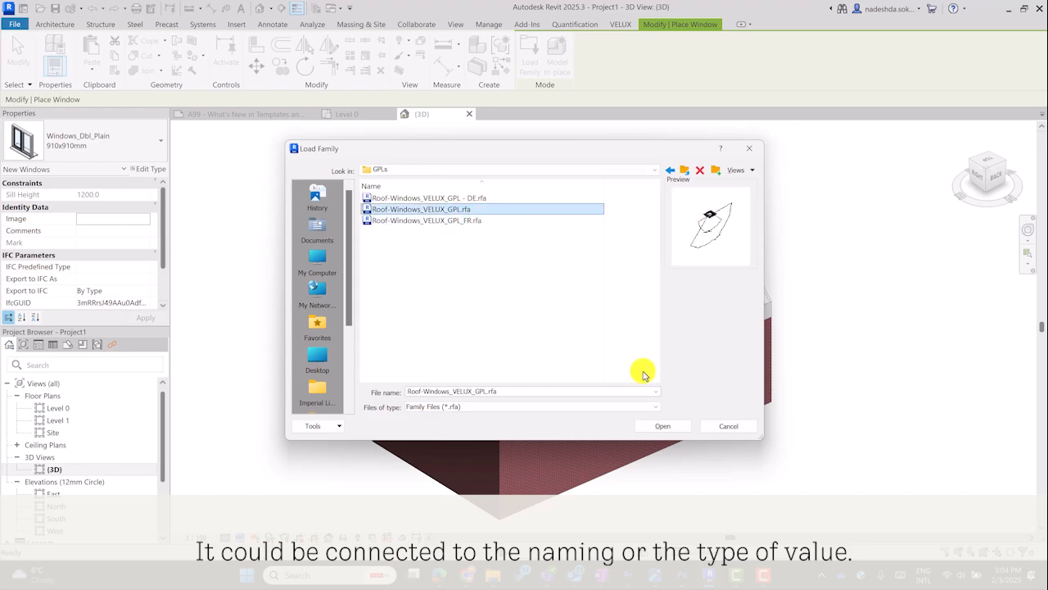
left_click(662, 426)
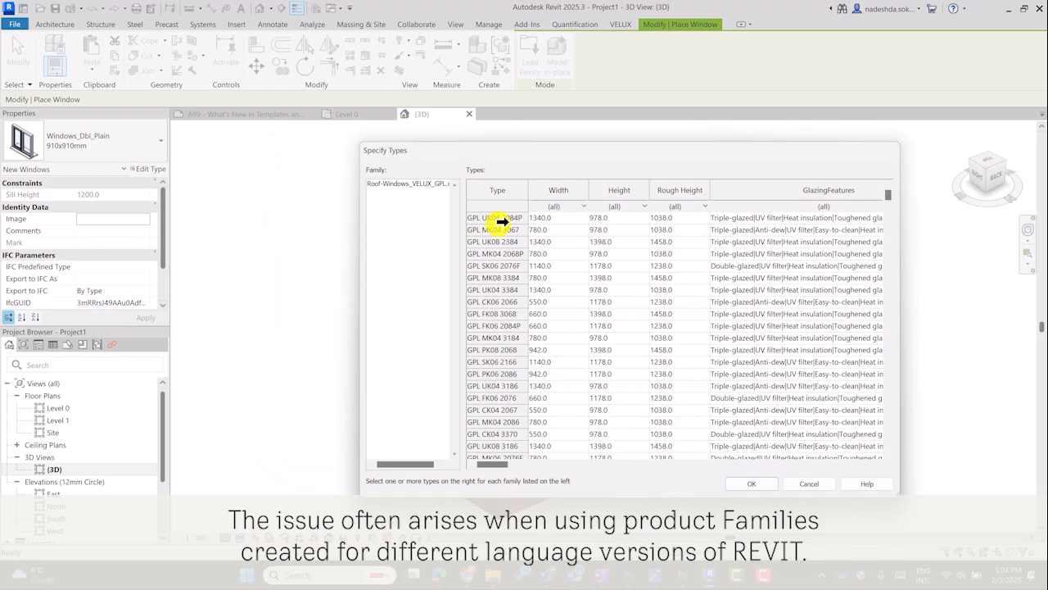
left_click(750, 483)
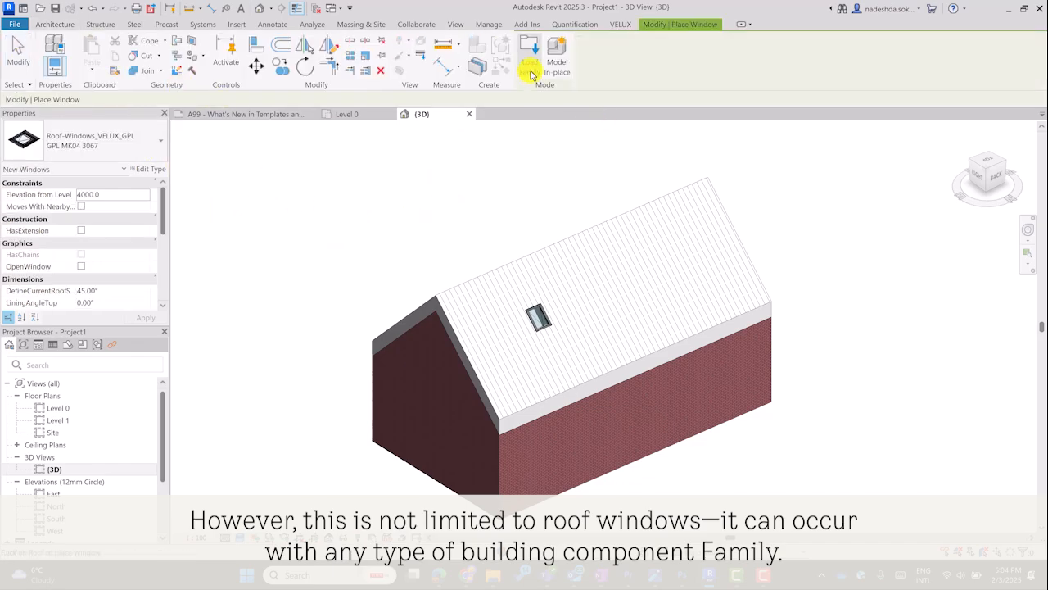
Try loading Roof-Windows_VELUX_GPL_FR.rfa with type SK08 and expand the conflict errors
left_click(529, 57)
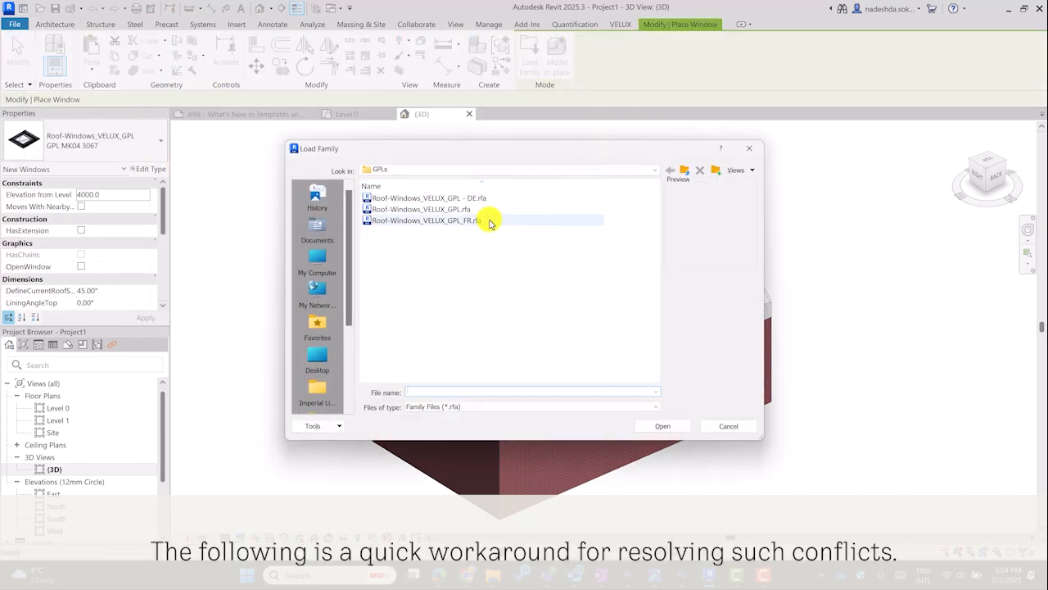
left_click(425, 220)
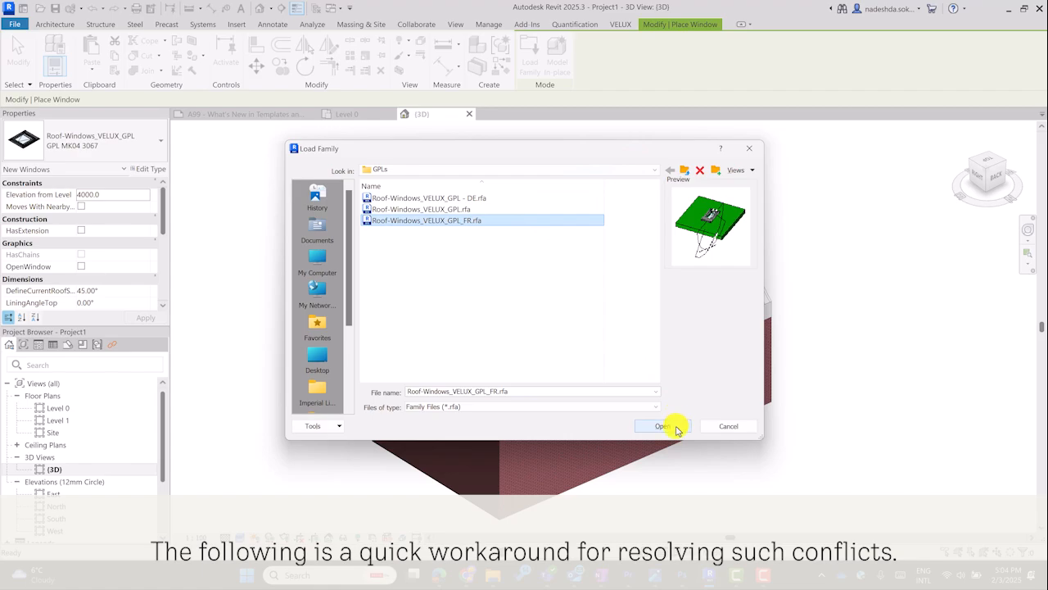
left_click(661, 426)
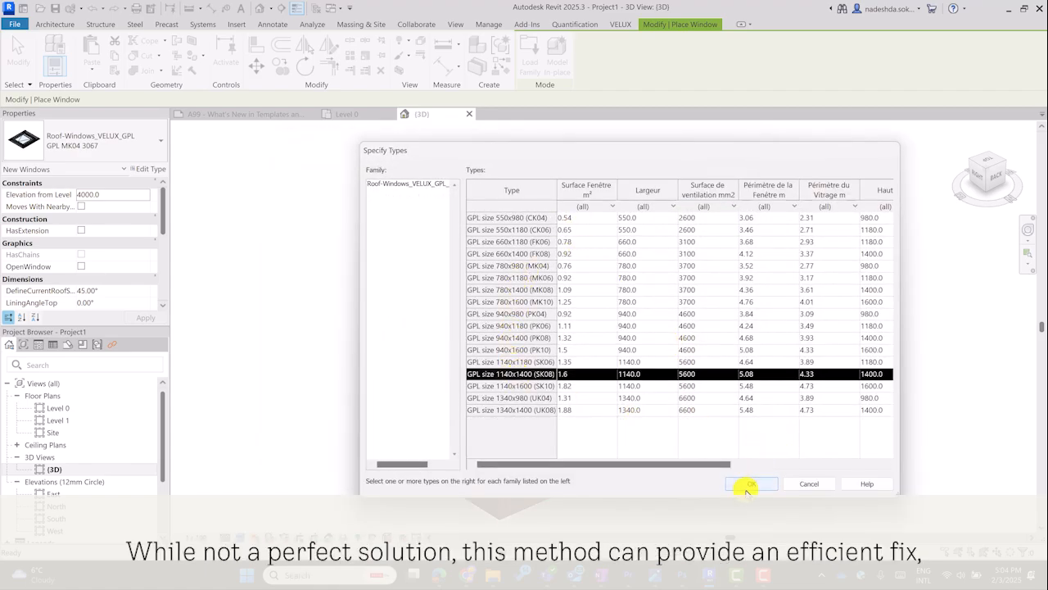
left_click(751, 483)
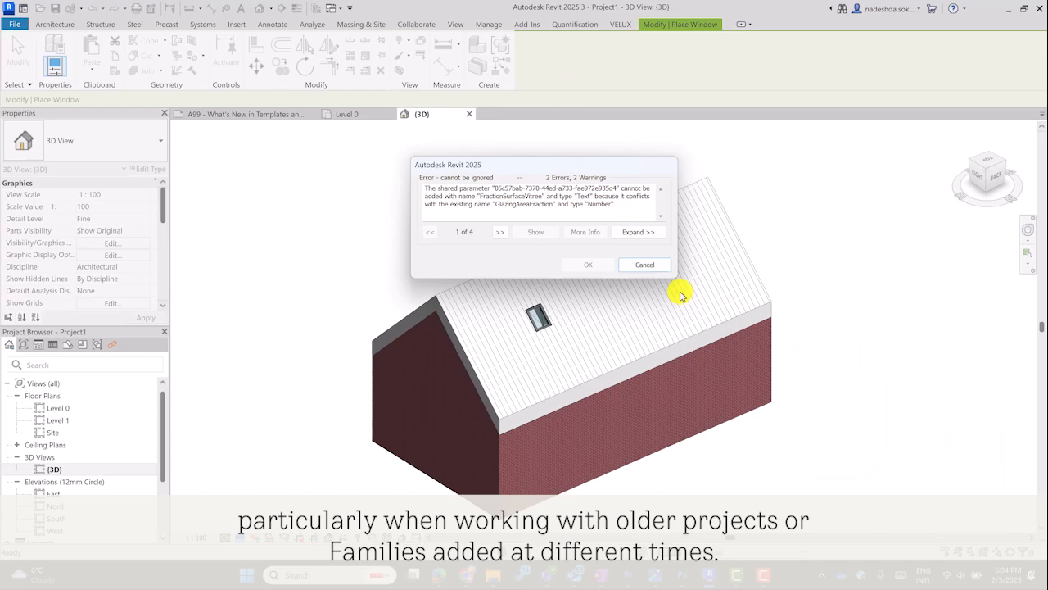
left_click(638, 232)
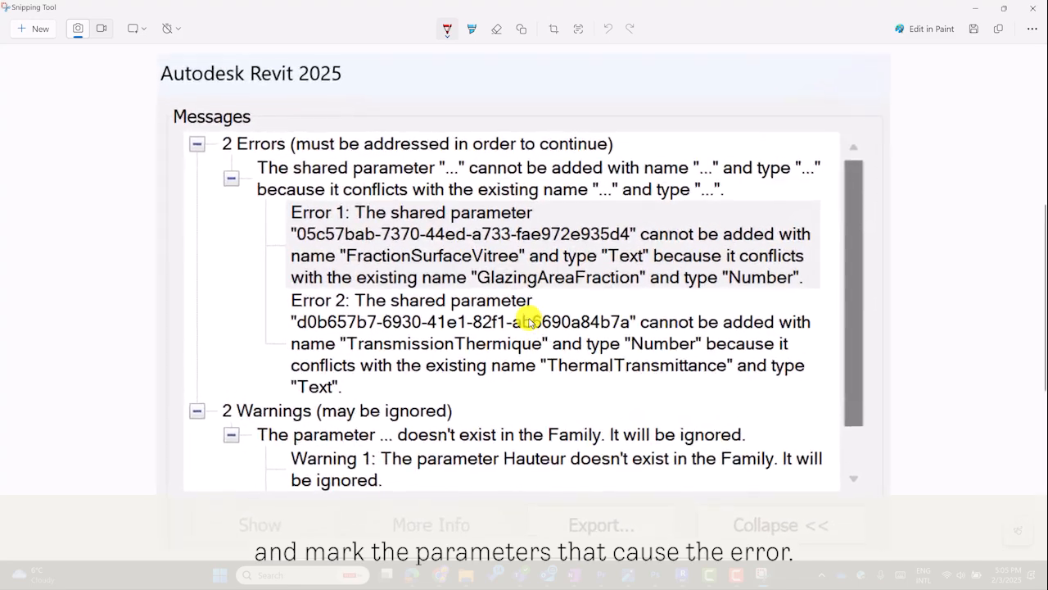
Box FractionSurfaceVitree and TransmissionThermique in the screenshot, then return to Revit
scroll("up", 3)
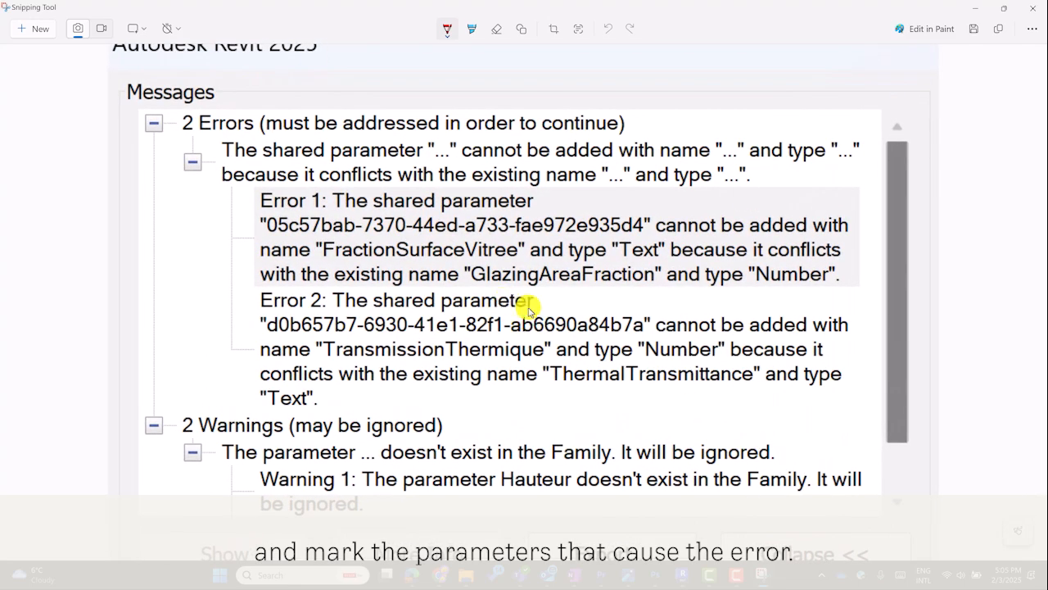
mouse_move(803, 97)
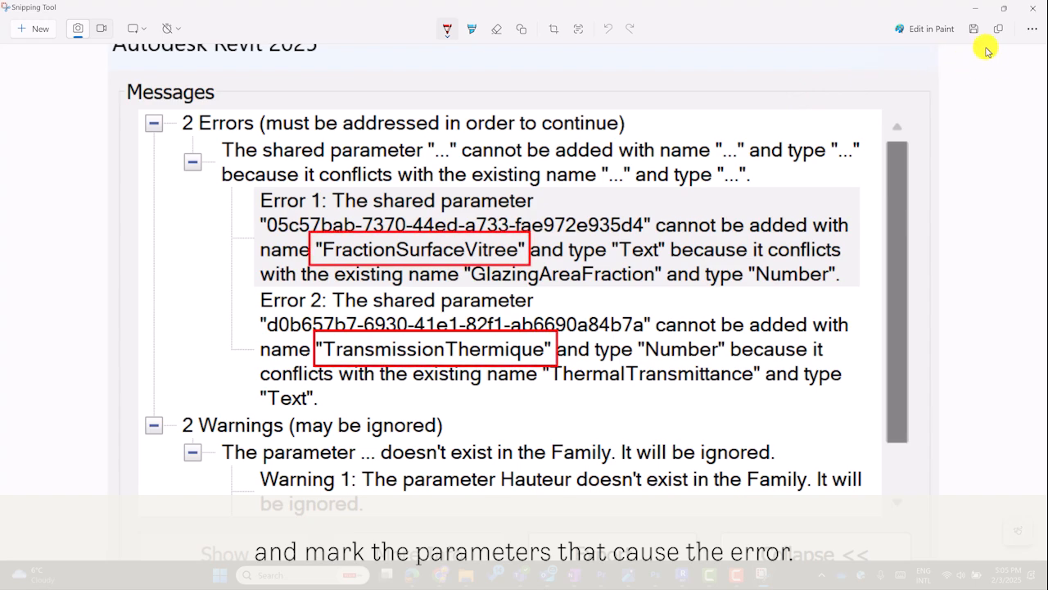
key("alt+tab")
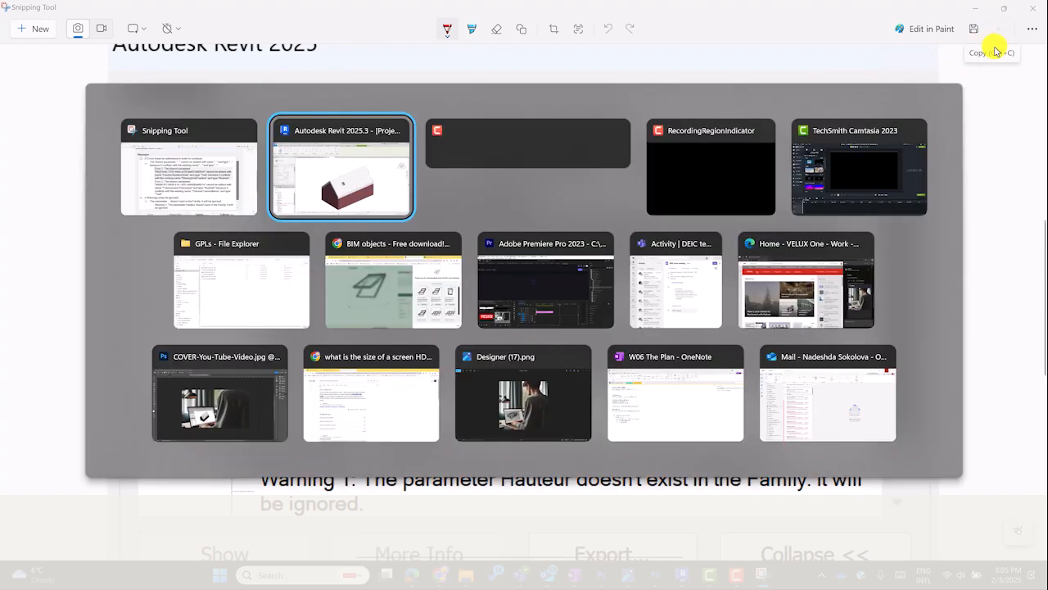
left_click(341, 167)
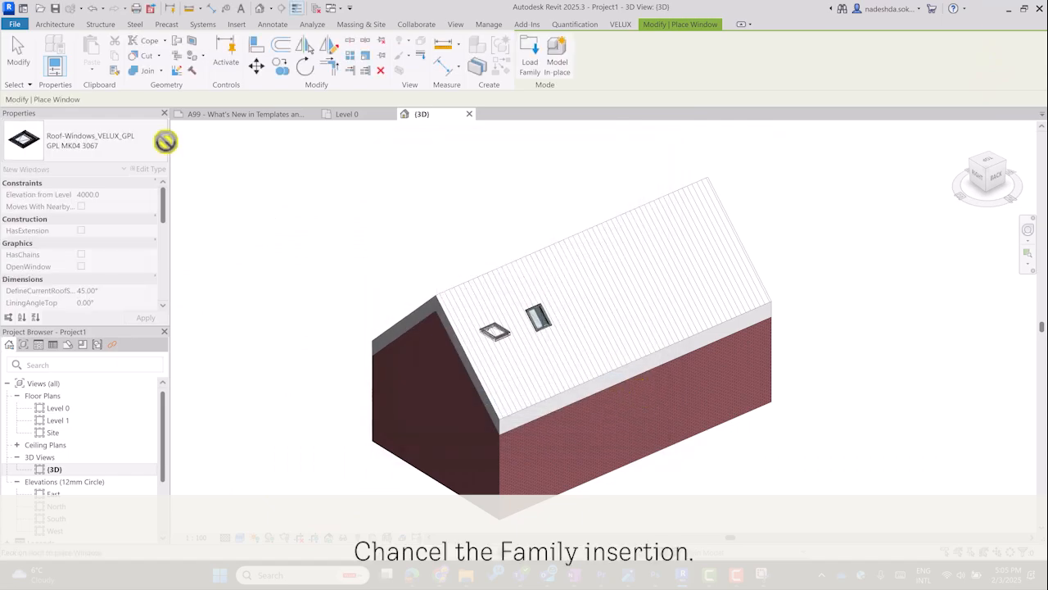
Open Roof-Windows_VELUX_GPL_FR.rfa for editing, upgrading it from Revit 2018 to 2025
left_click(15, 24)
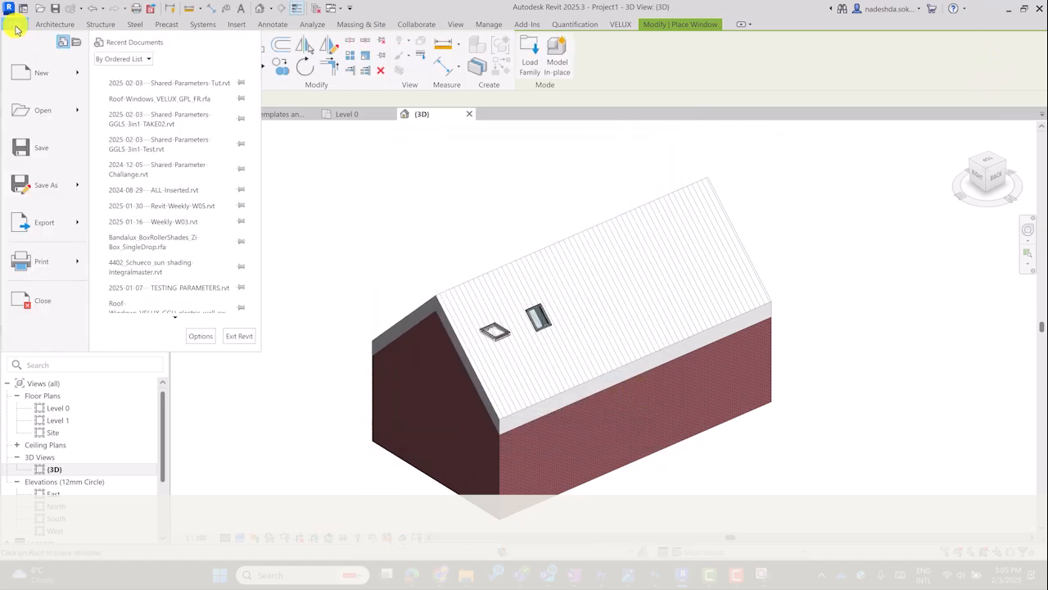
left_click(42, 110)
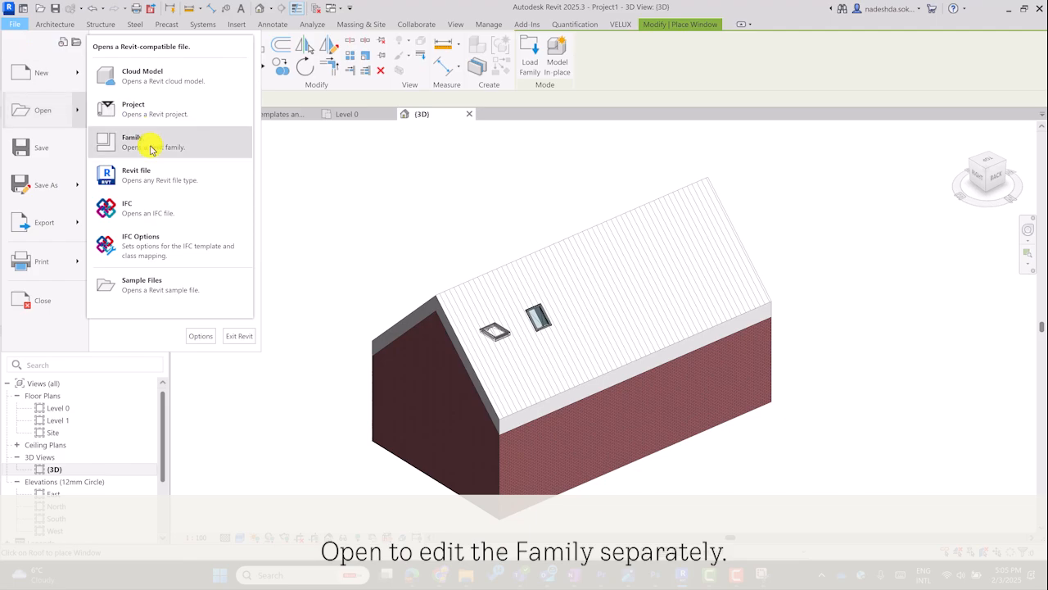
left_click(131, 140)
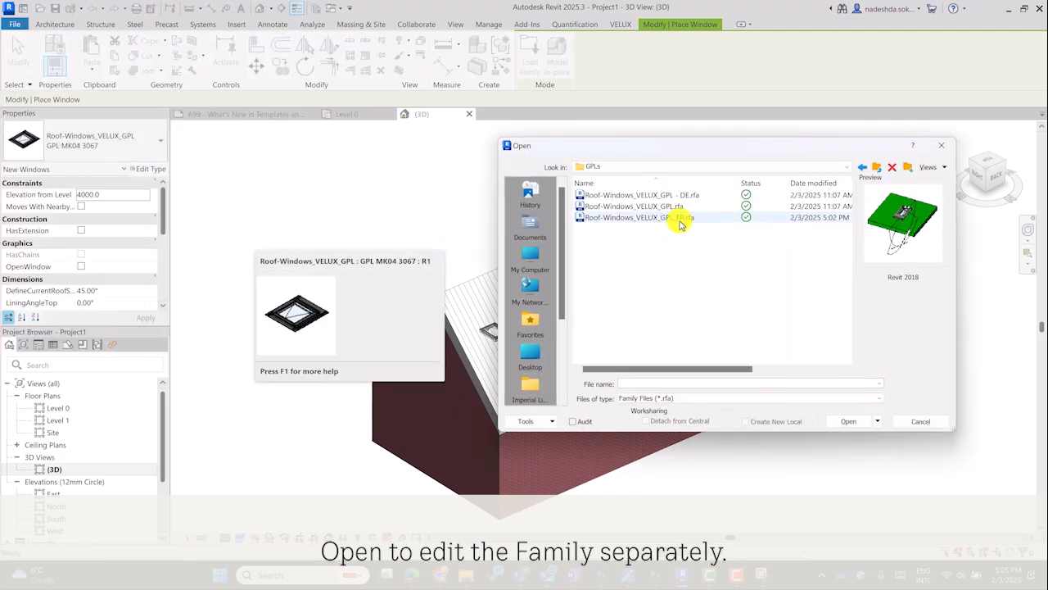
left_click(637, 217)
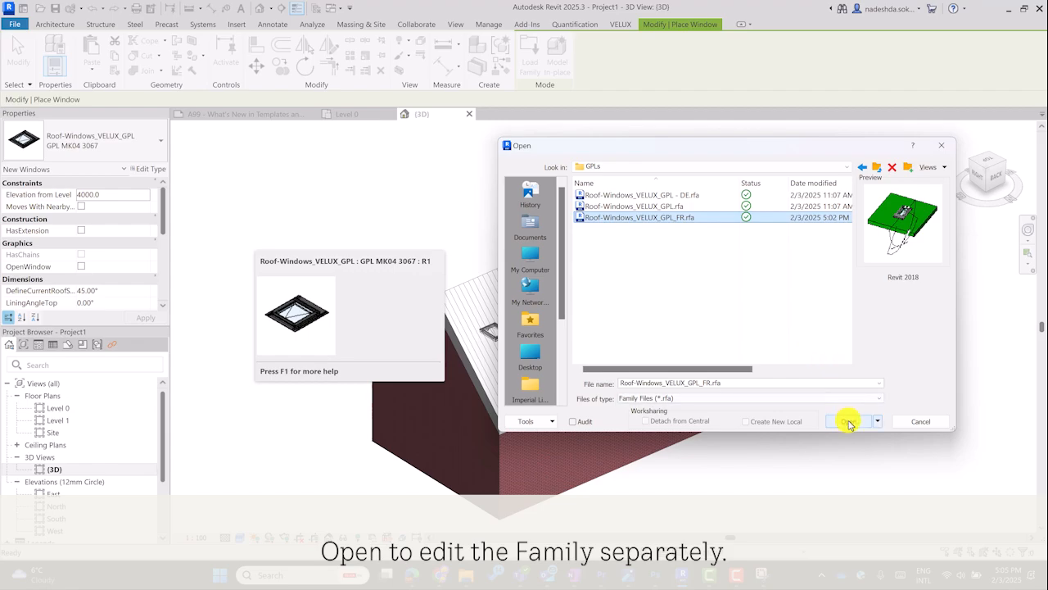
left_click(848, 420)
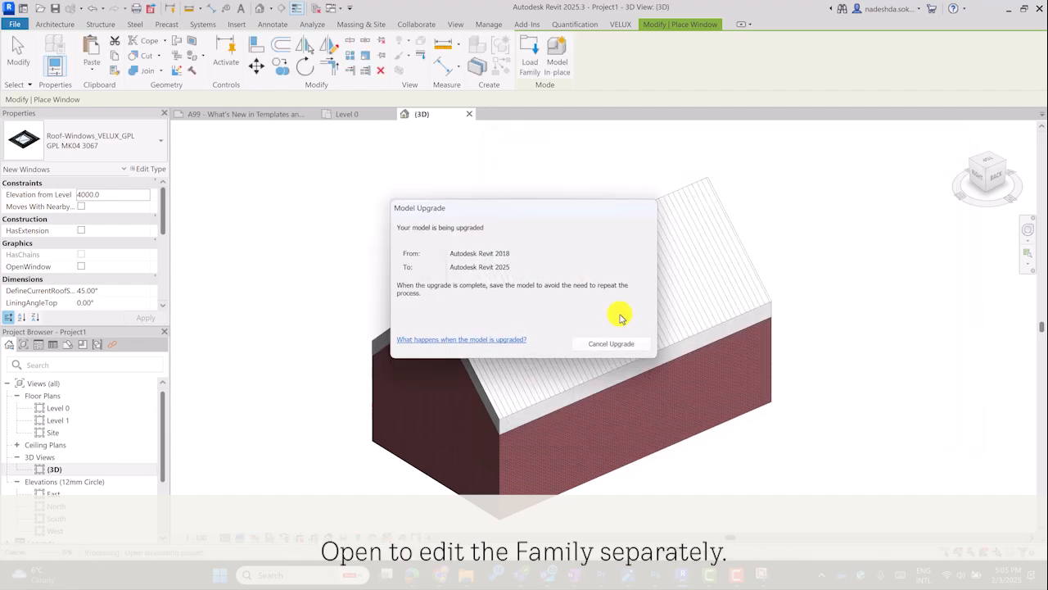
left_click(611, 343)
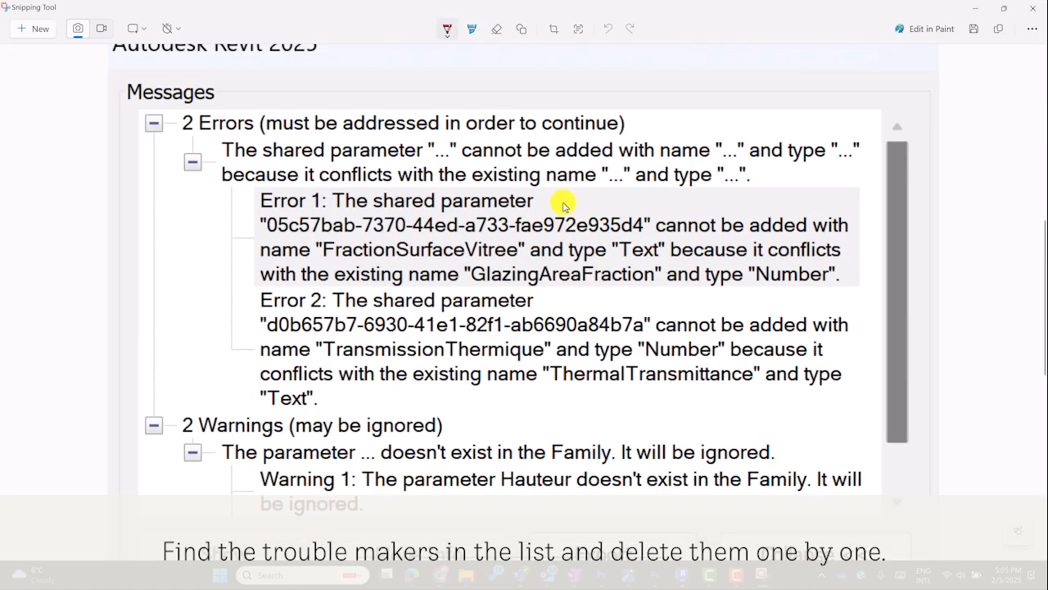
mouse_move(321, 264)
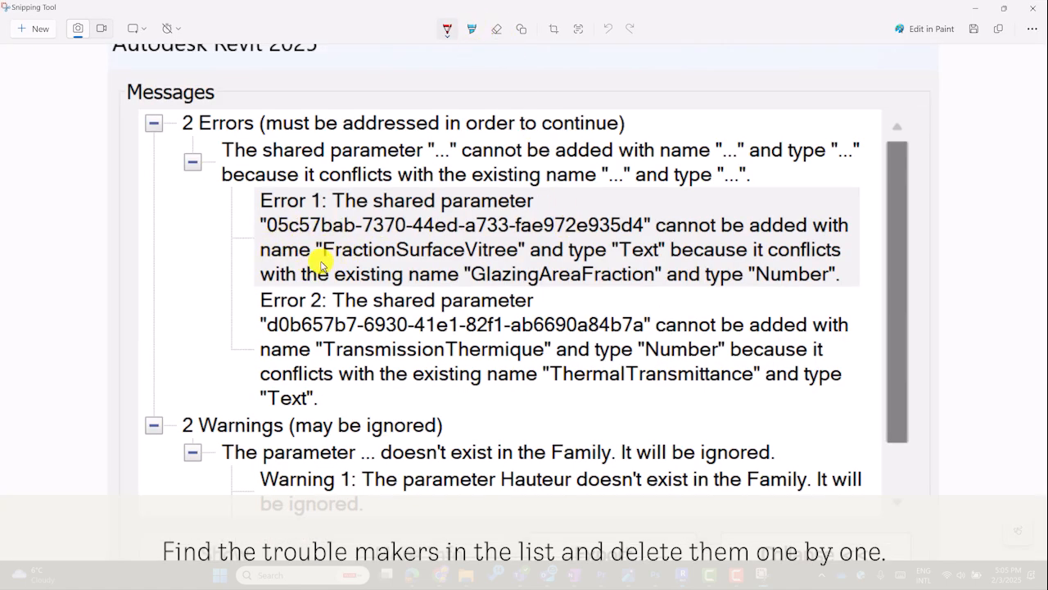
Read FractionSurfaceVitree and TransmissionThermique in the error screenshot
left_click_drag(311, 260, 520, 262)
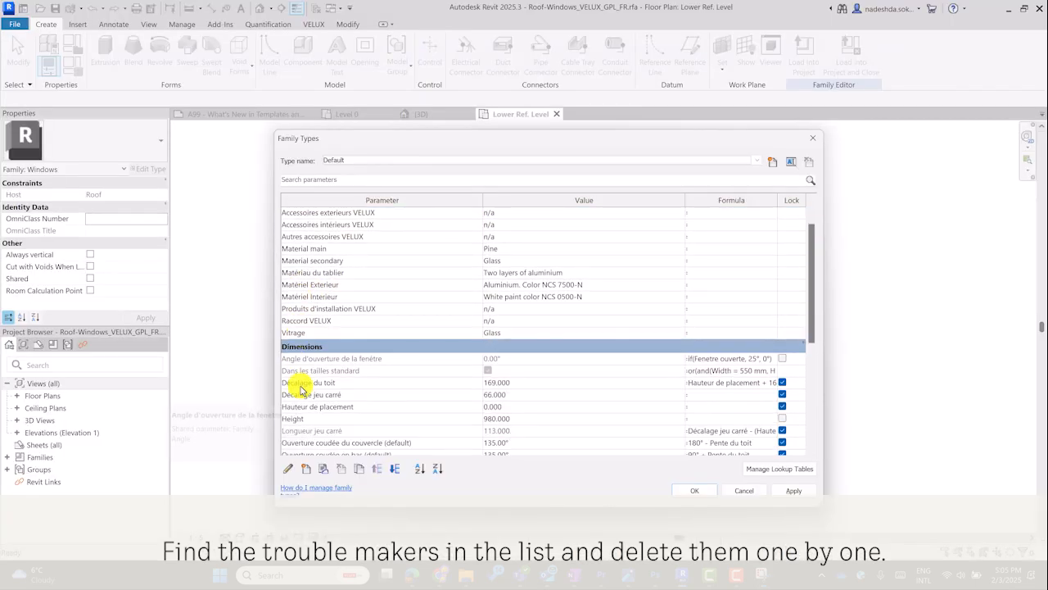
Delete the FractionSurfaceVitree parameter in Family Types
scroll("down", 3)
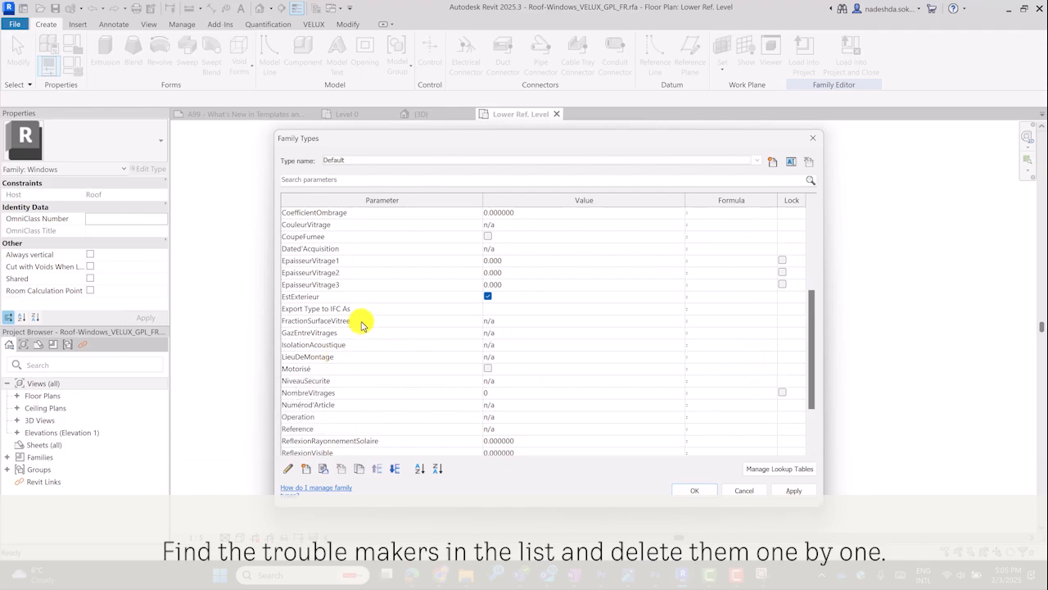
left_click(315, 320)
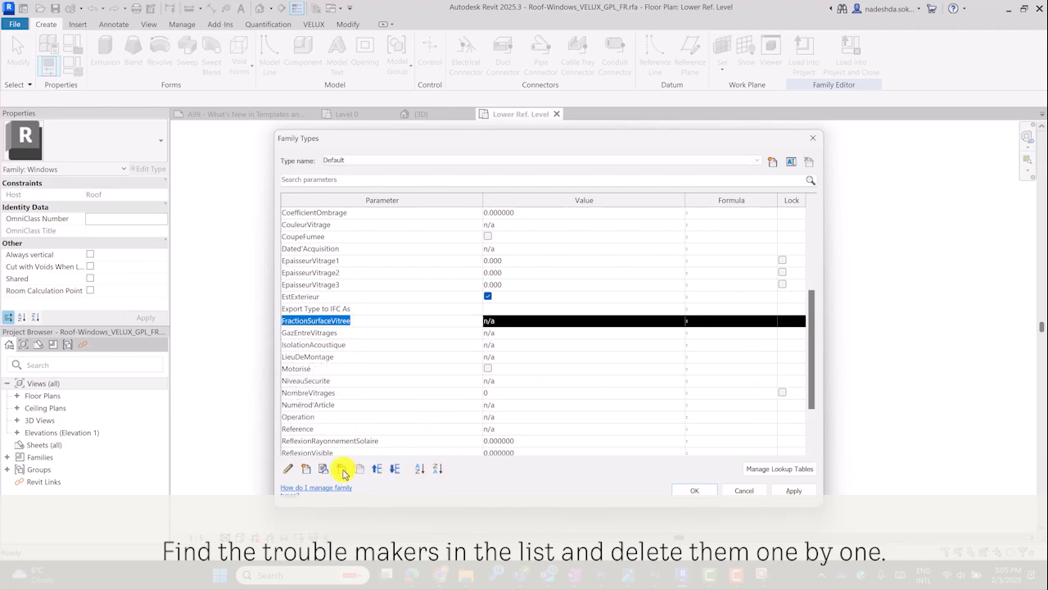
left_click(342, 469)
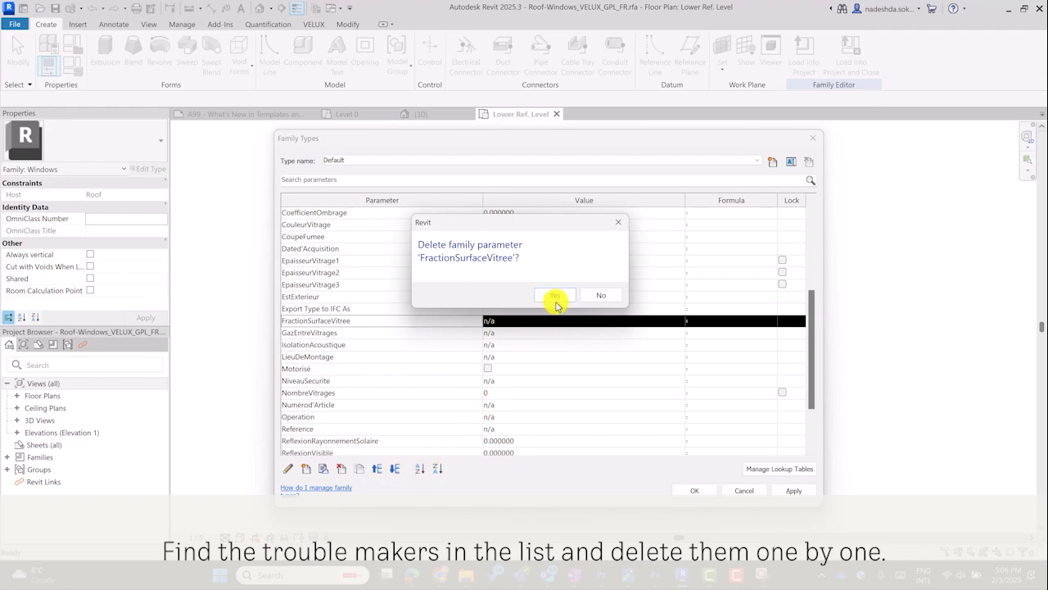
left_click(555, 295)
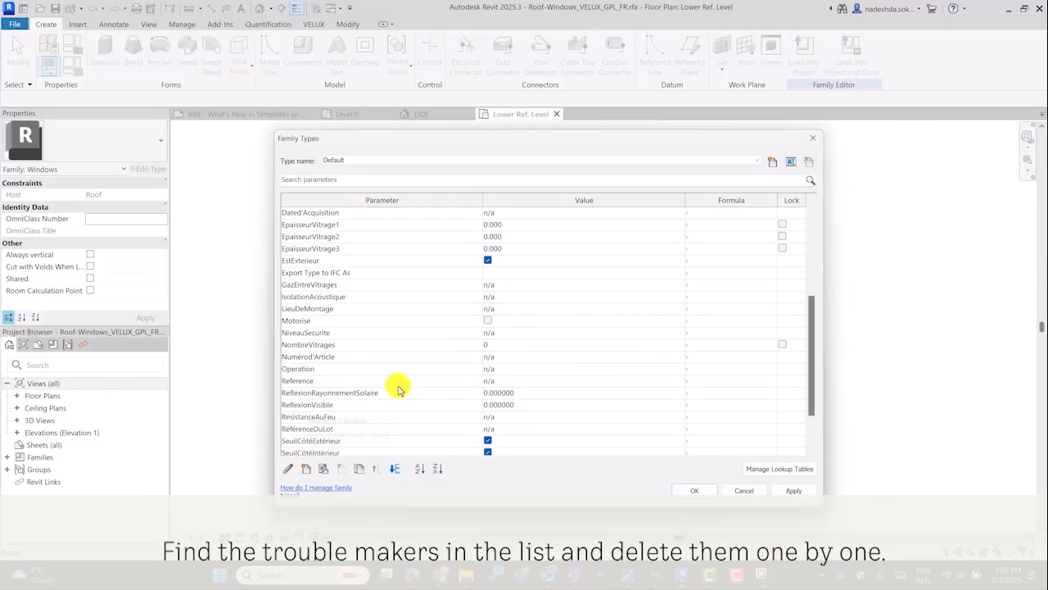
Delete the TransmissionThermique parameter in Family Types
scroll("down", 3)
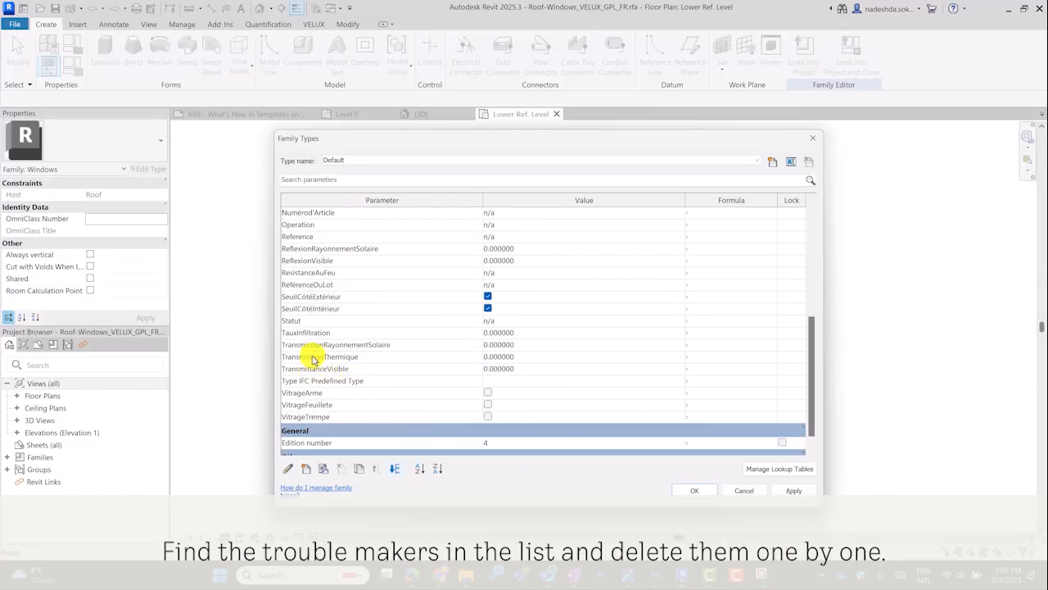
left_click(341, 468)
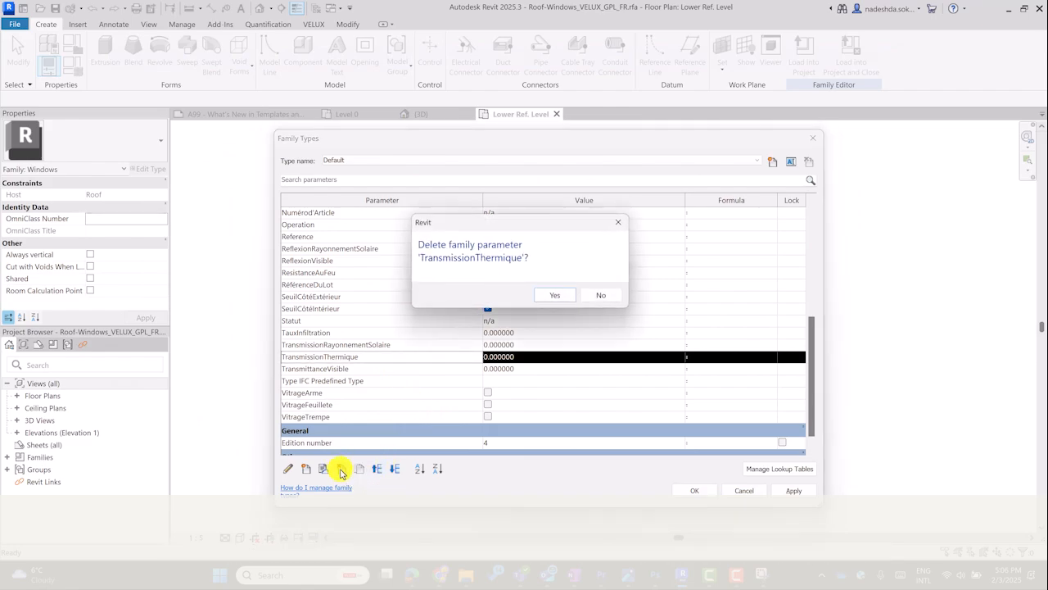
left_click(555, 294)
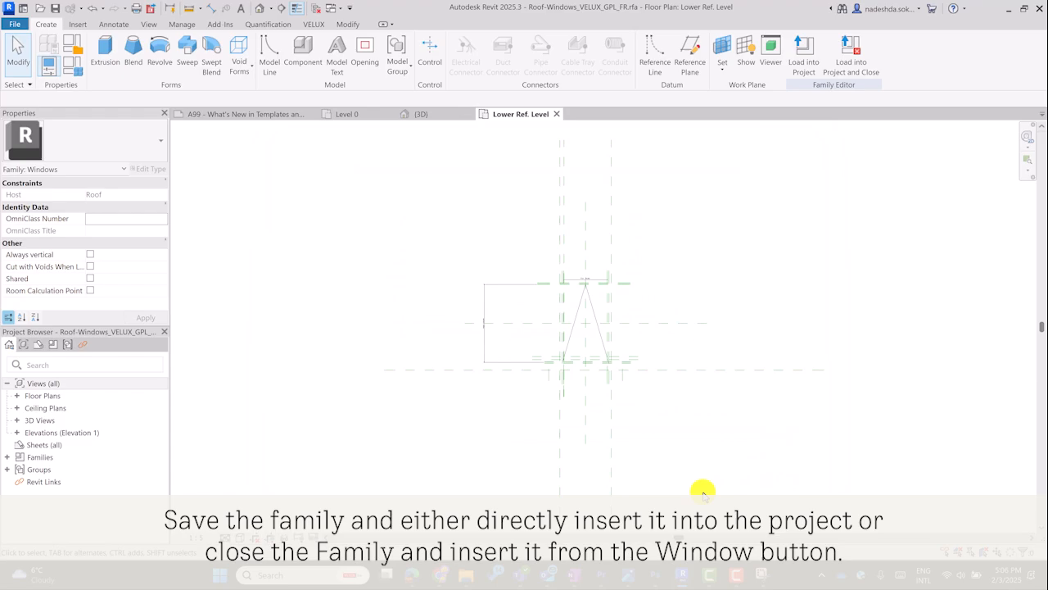
mouse_move(55, 8)
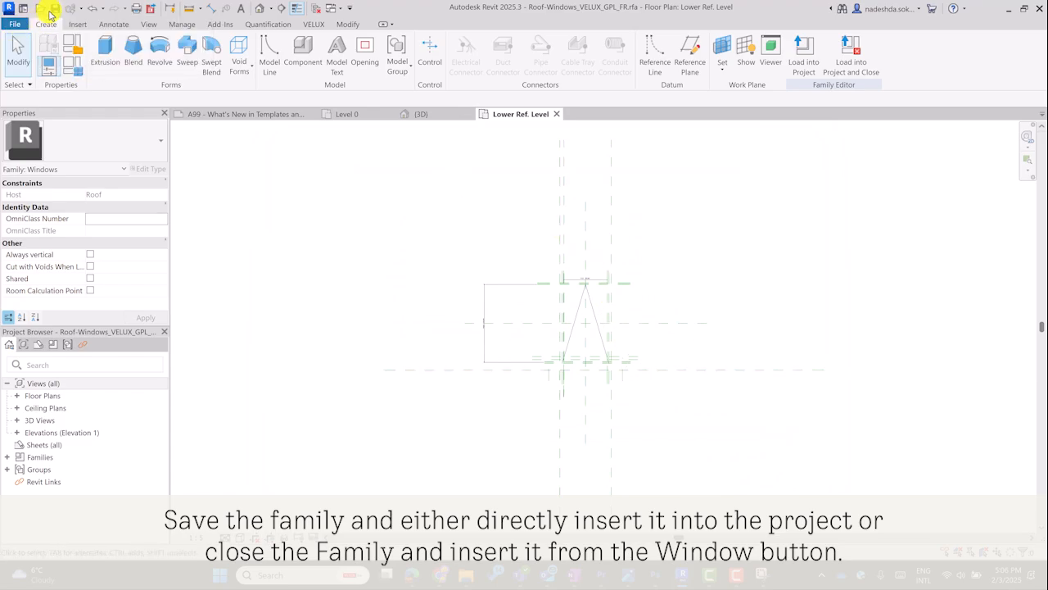
mouse_move(415, 219)
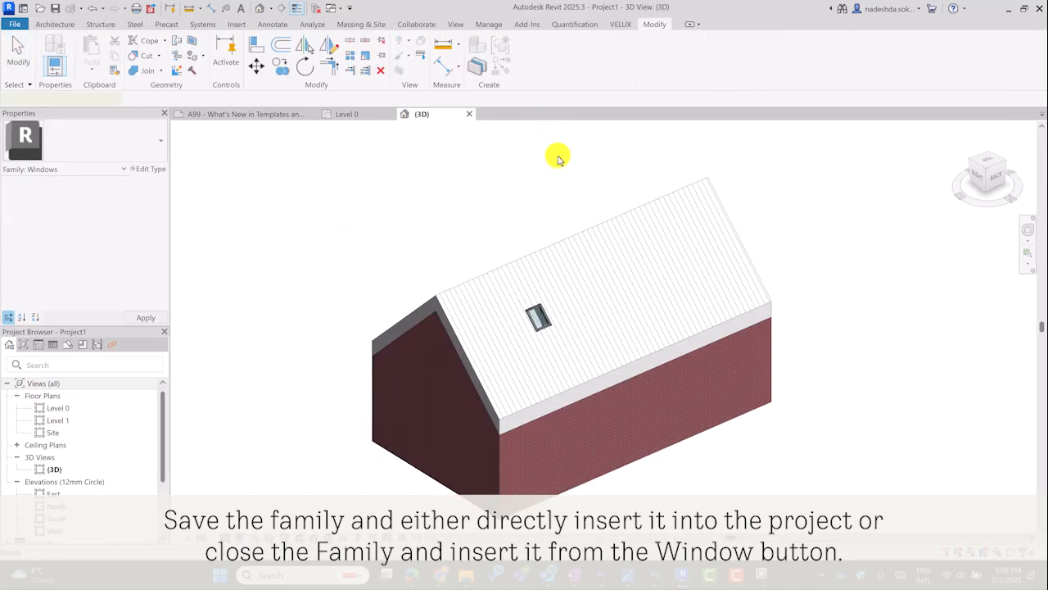
Load the edited Roof-Windows_VELUX_GPL_FR.rfa family and accept its roof window types
left_click(561, 303)
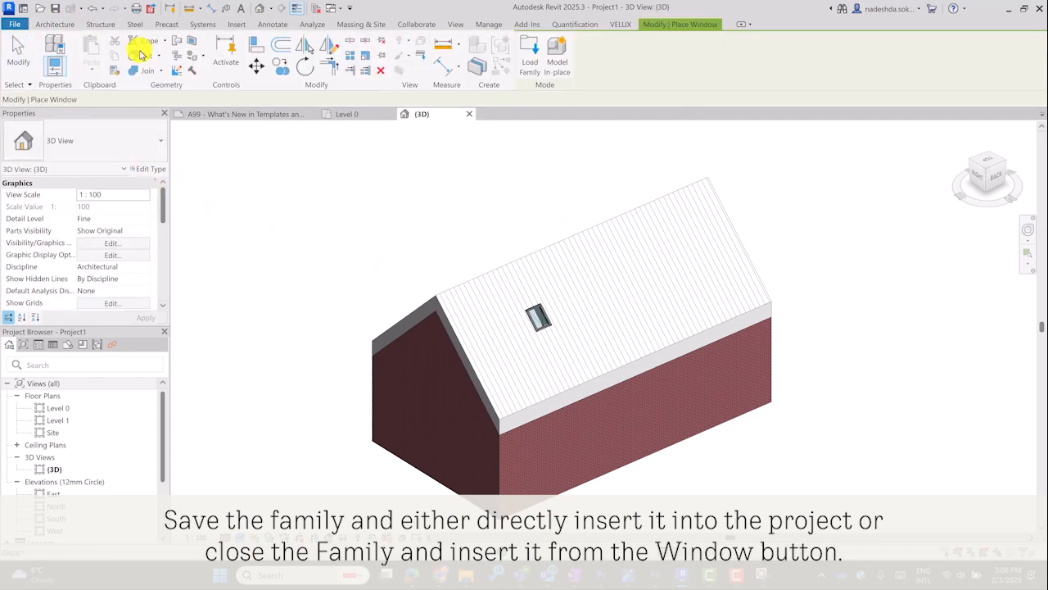
left_click(529, 57)
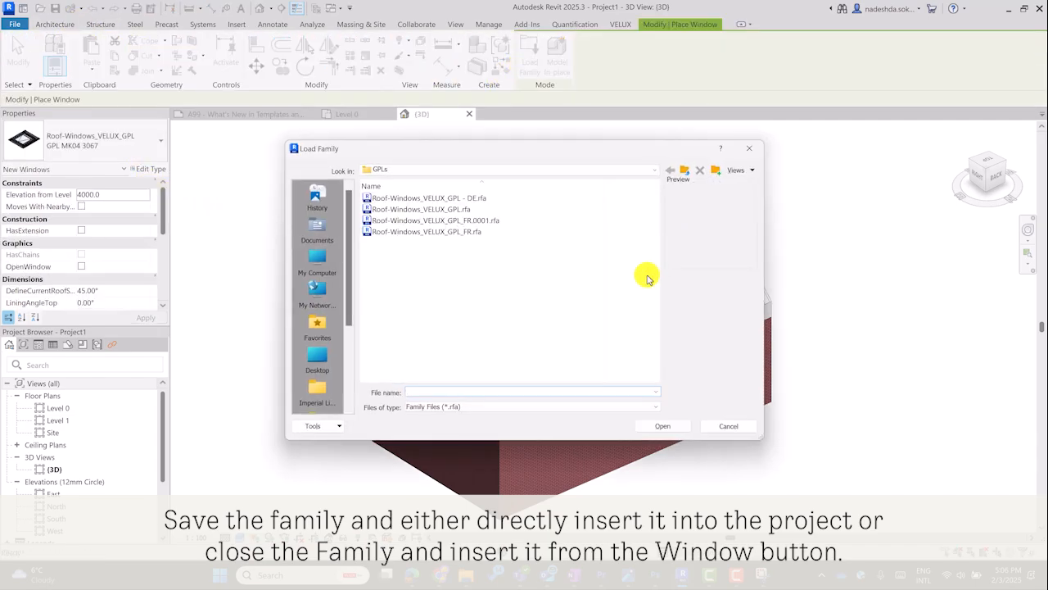
left_click(426, 232)
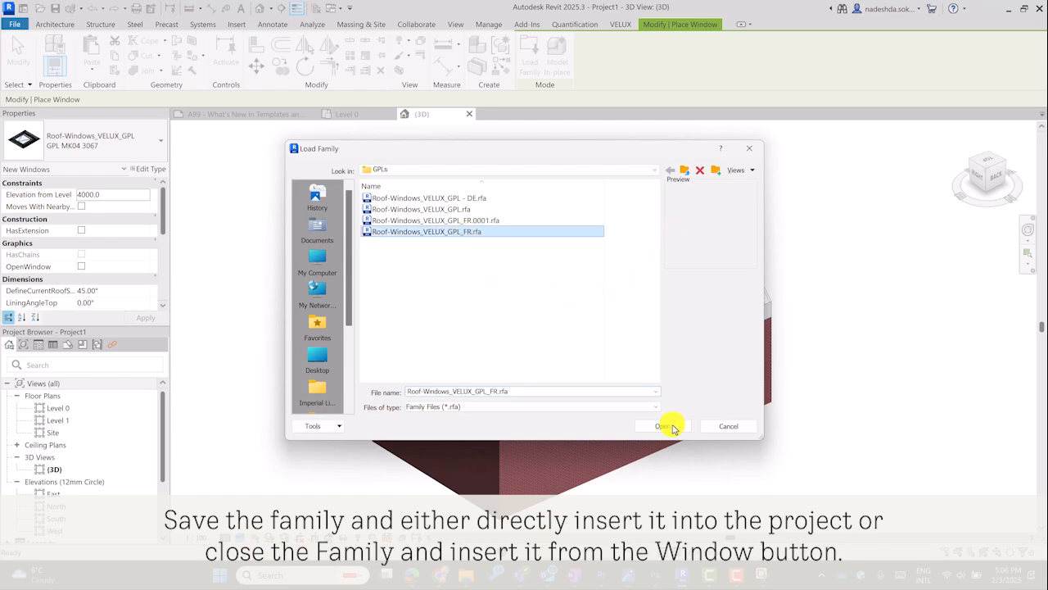
left_click(662, 426)
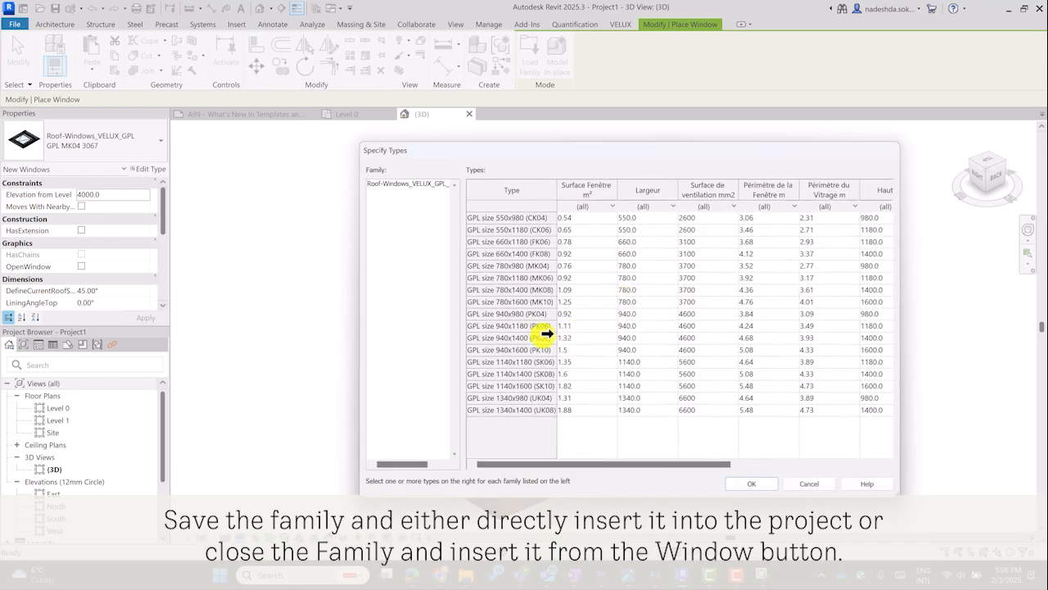
left_click(750, 483)
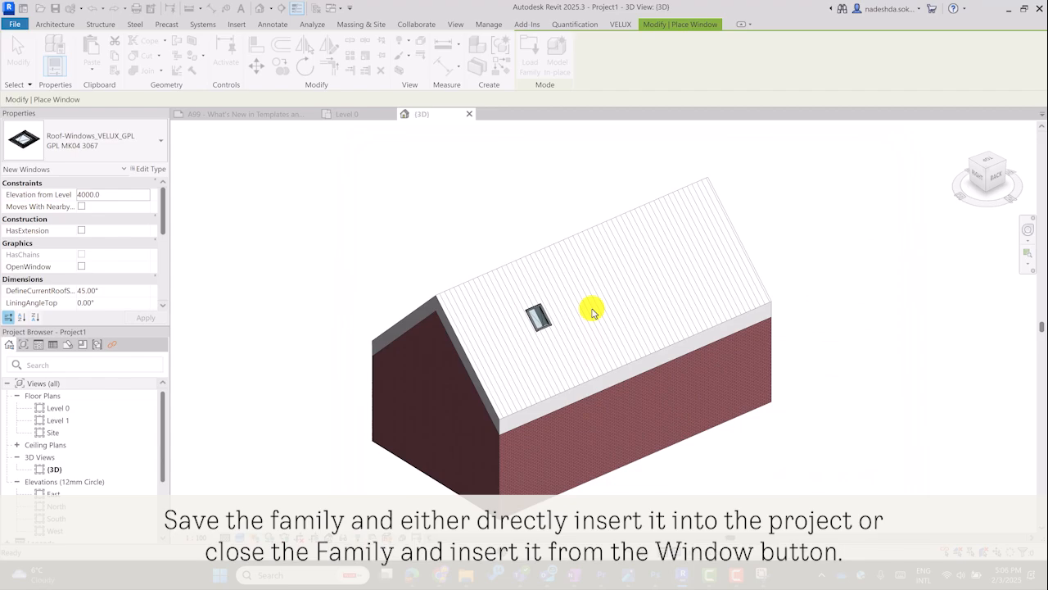